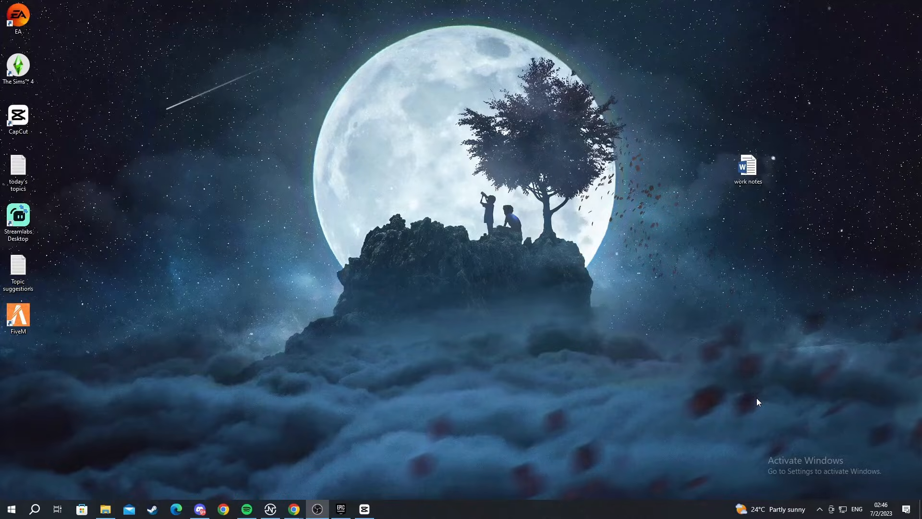
Run %localappdata% from the Windows Run dialog.
{"action": "key", "text": "win+r"}
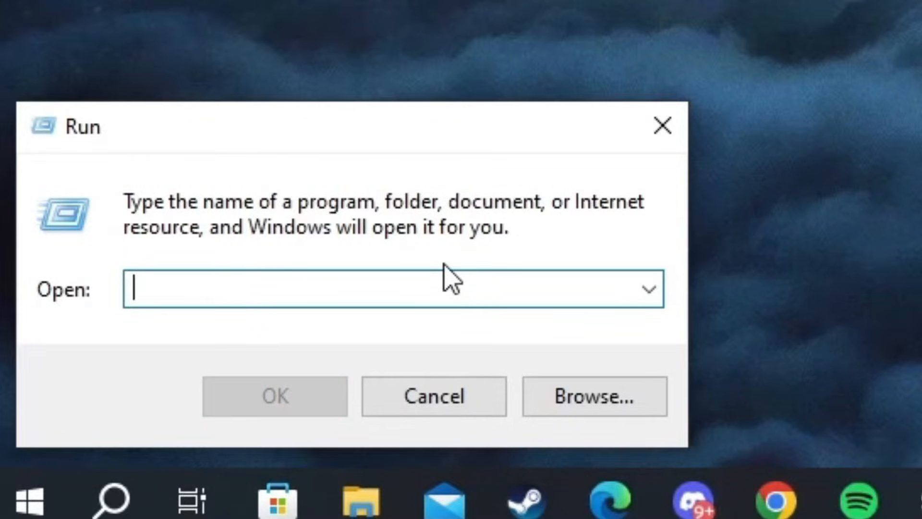
{"action": "type", "text": "%localappdata%"}
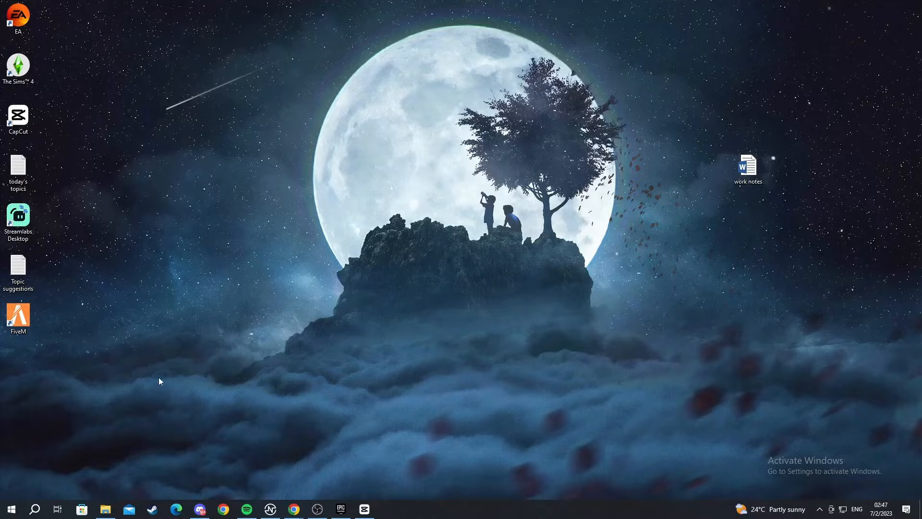
Navigate through FiveM and FiveM Application Data into the data folder.
{"action": "left_click", "coordinate": [105, 508]}
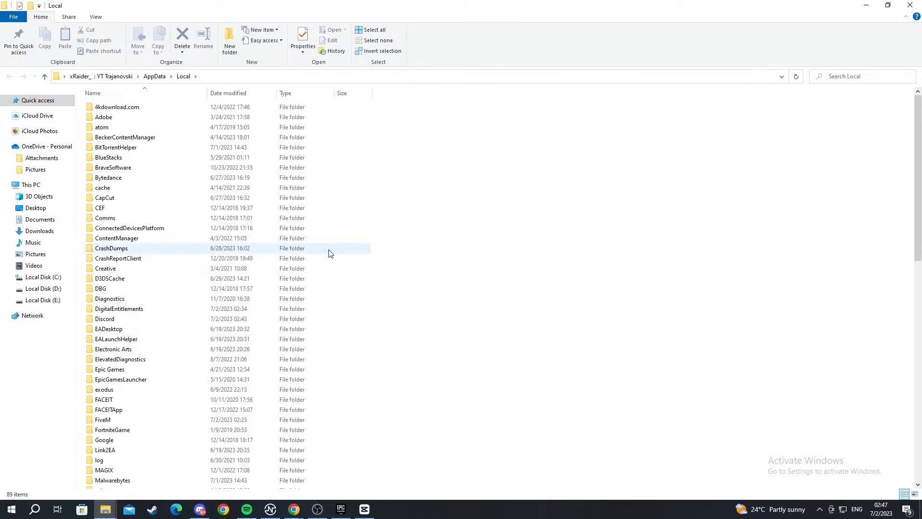
{"action": "scroll", "scroll_direction": "down", "scroll_amount": 3}
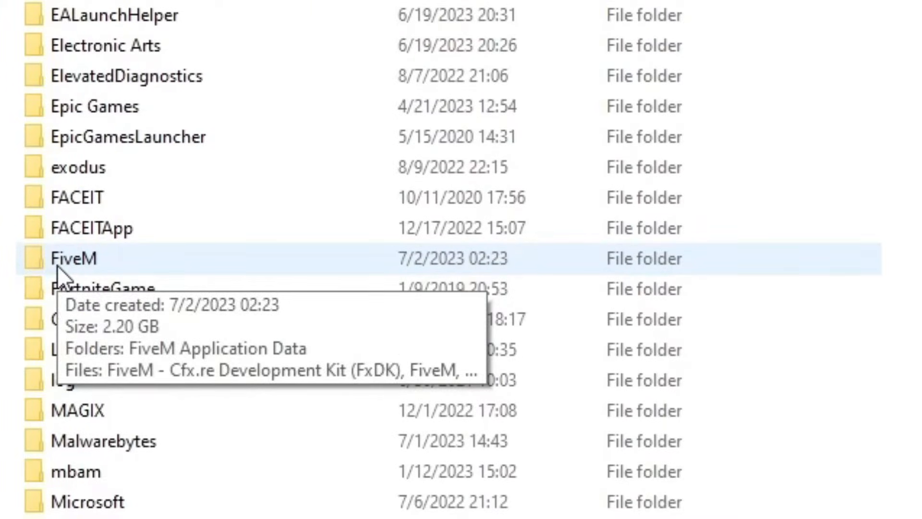
{"action": "double_click", "coordinate": [73, 259]}
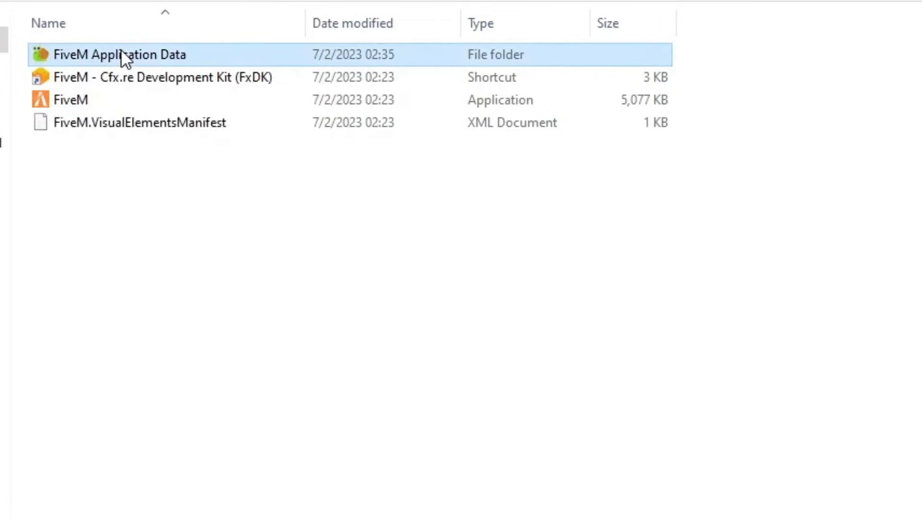
{"action": "double_click", "coordinate": [120, 54]}
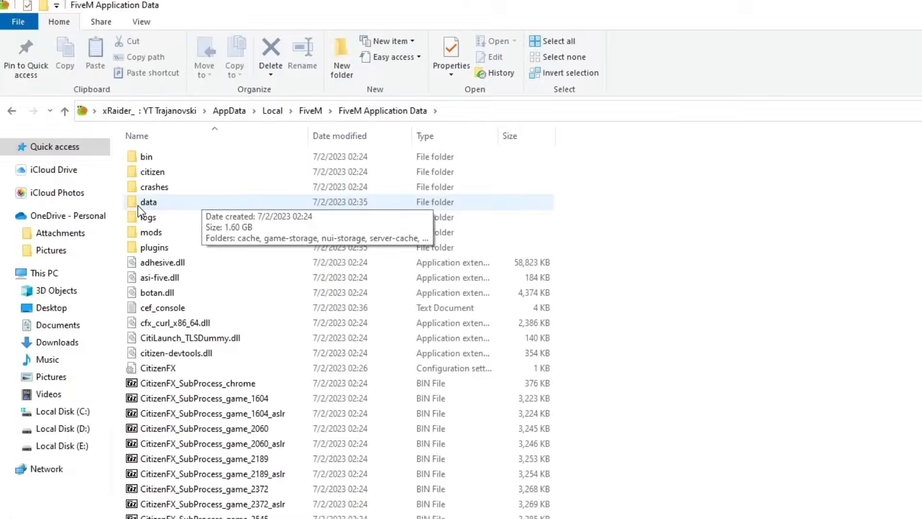
{"action": "double_click", "coordinate": [149, 202]}
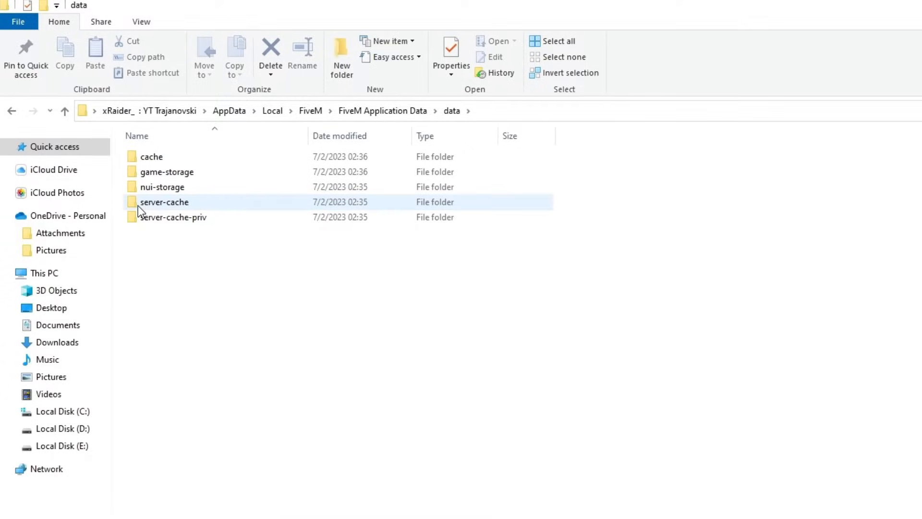
Select cache, server-cache and server-cache-priv together and bring up their context menu.
{"action": "left_click", "coordinate": [253, 236]}
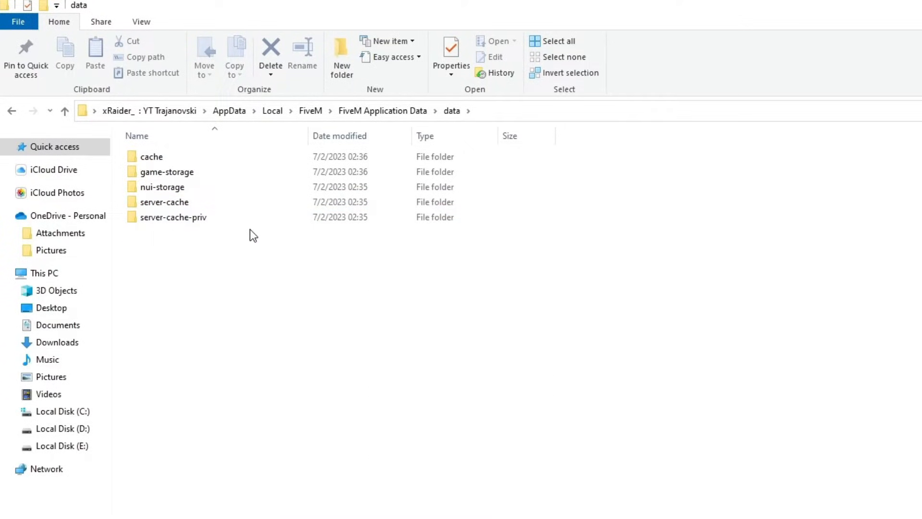
{"action": "left_click", "coordinate": [173, 217]}
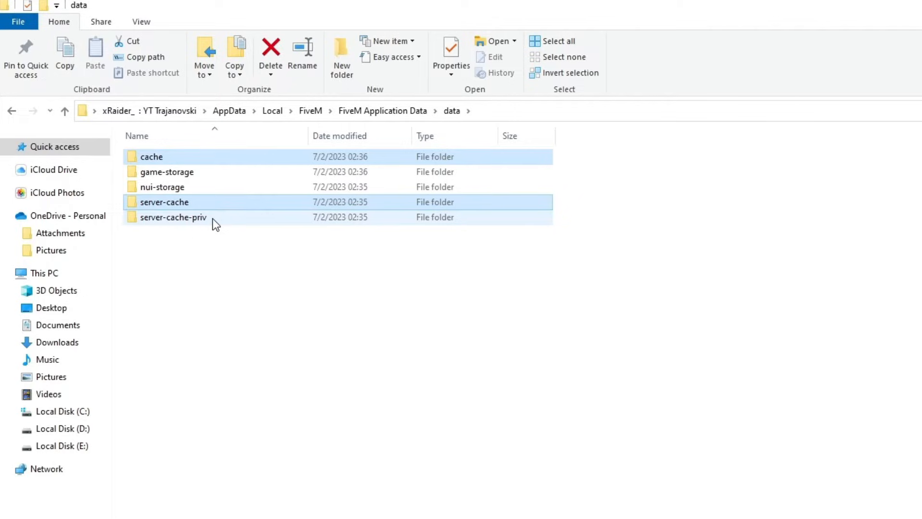
{"action": "left_click", "coordinate": [173, 217]}
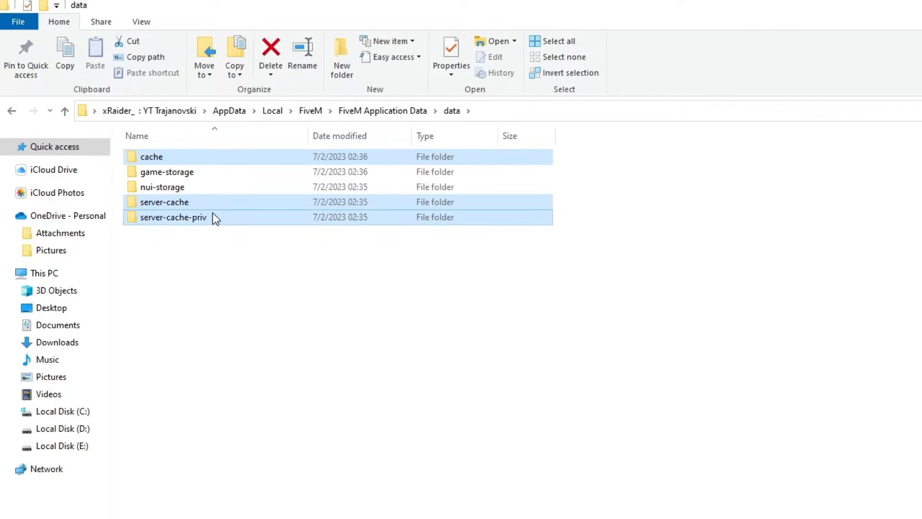
{"action": "mouse_move", "coordinate": [212, 218]}
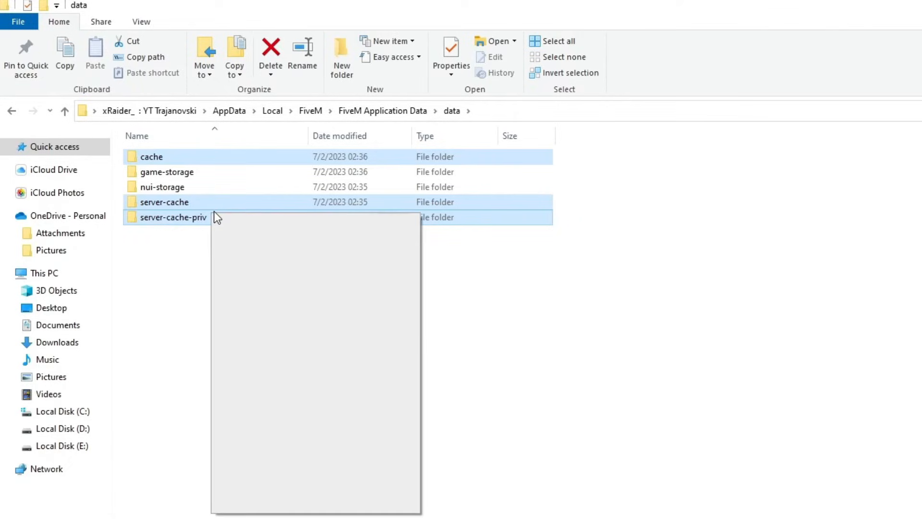
{"action": "right_click", "coordinate": [173, 217]}
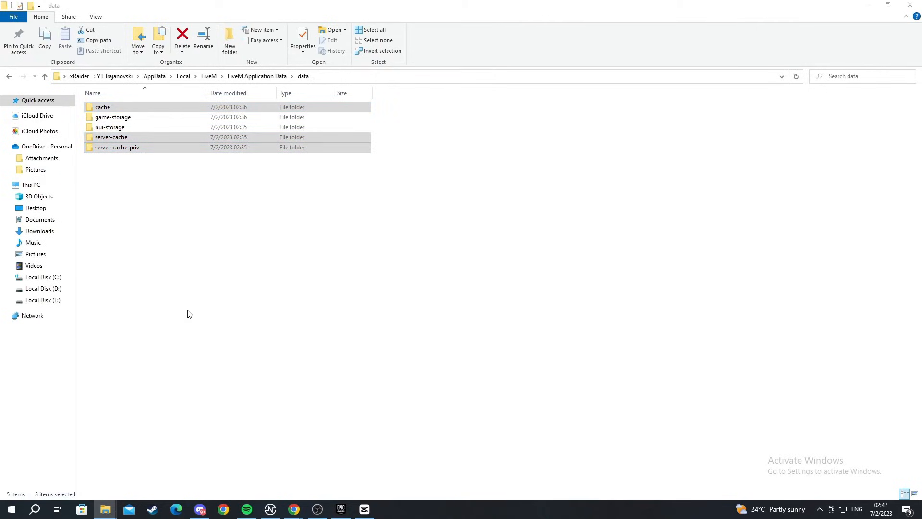
Close the FiveM data folder window to return to the desktop.
{"action": "left_click", "coordinate": [182, 39]}
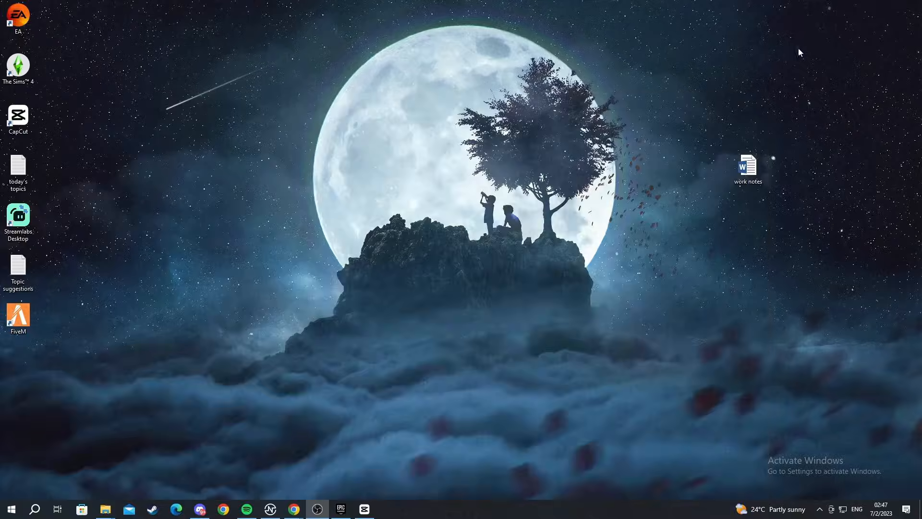
{"action": "mouse_move", "coordinate": [293, 508]}
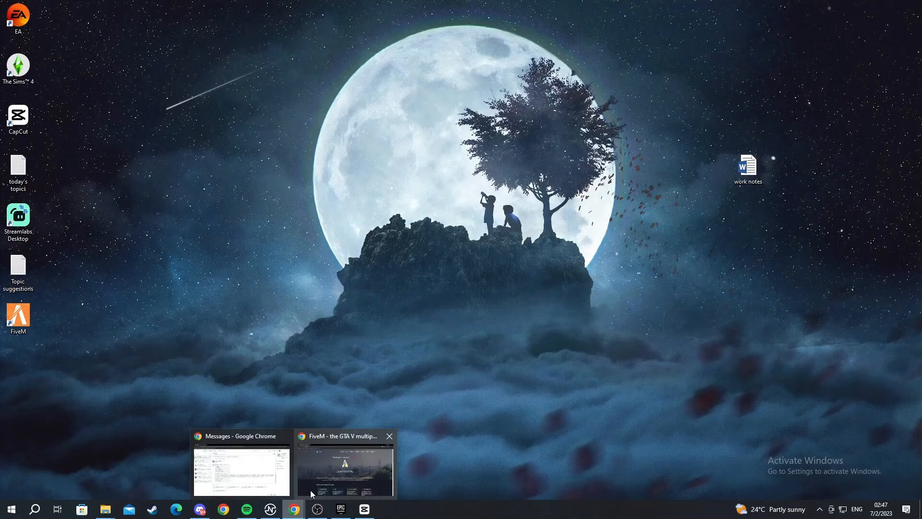
{"action": "mouse_move", "coordinate": [771, 105]}
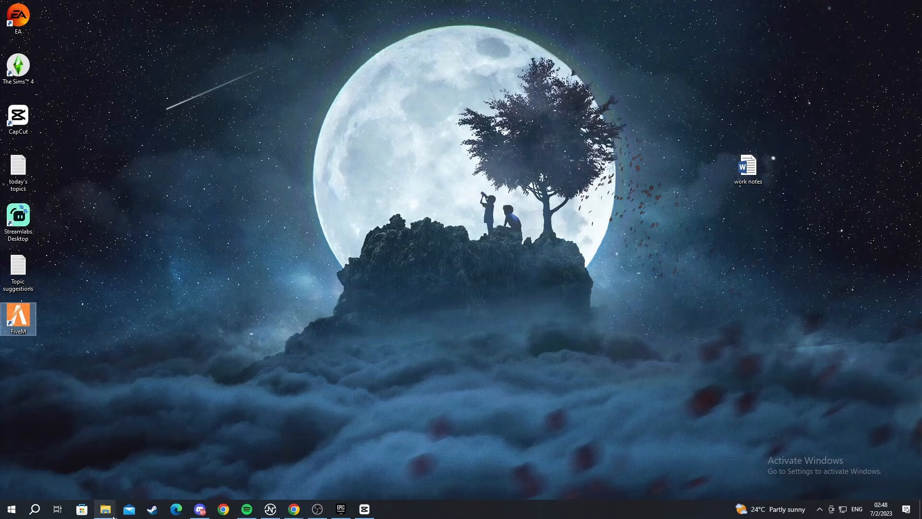
{"action": "mouse_move", "coordinate": [362, 432]}
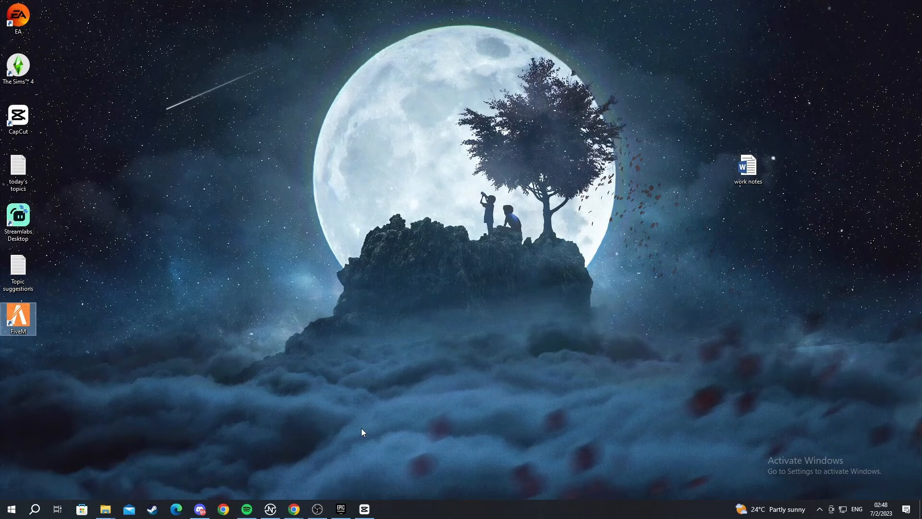